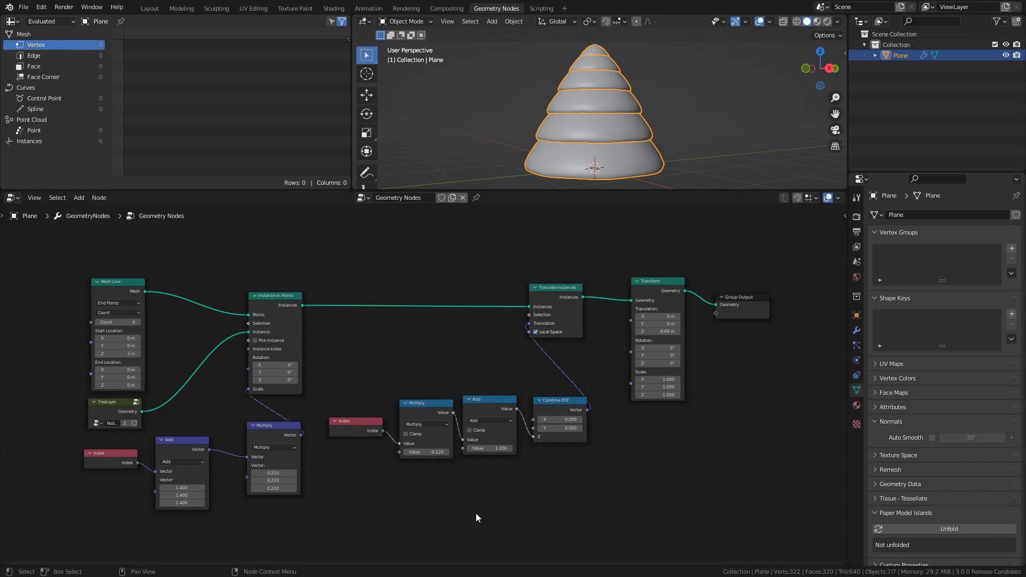
Group the tree-base nodes and label the group node TreeBase.
{"action": "key", "text": "ctrl+s"}
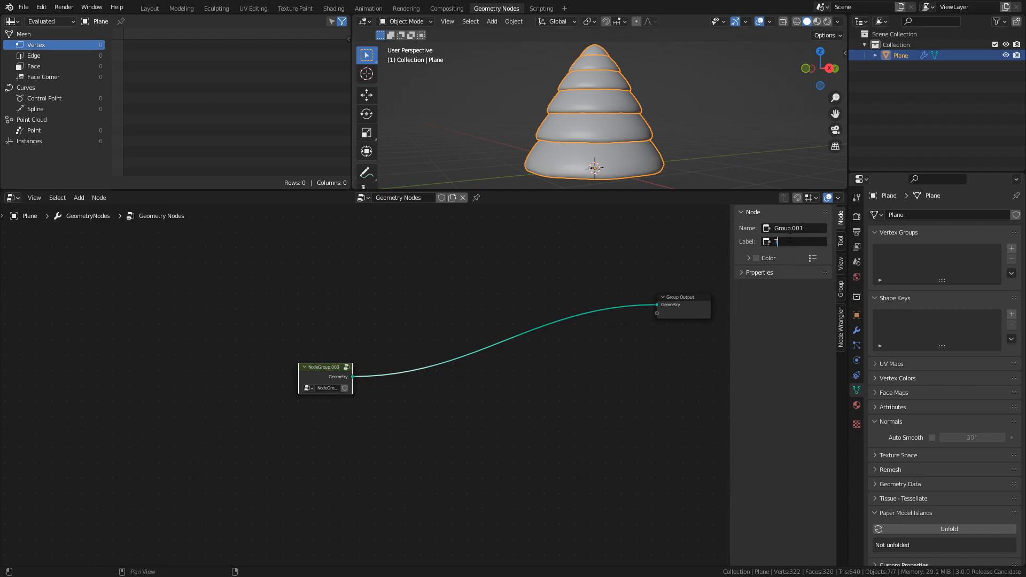
{"action": "type", "text": "TreeBase"}
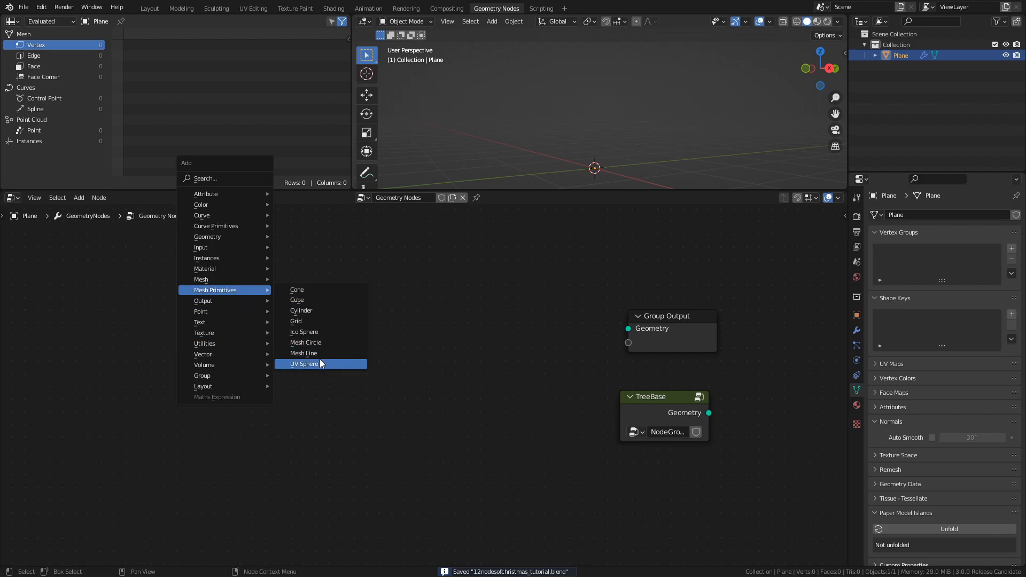
Join a new UV sphere and a 0.2 m radius cylinder with Join Geometry.
{"action": "left_click", "coordinate": [304, 364]}
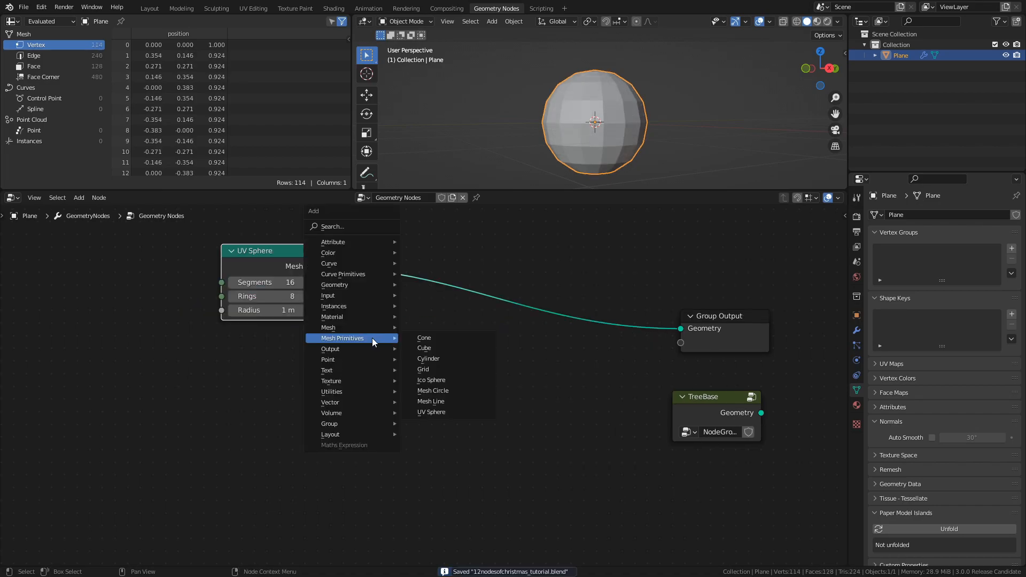
{"action": "mouse_move", "coordinate": [431, 362]}
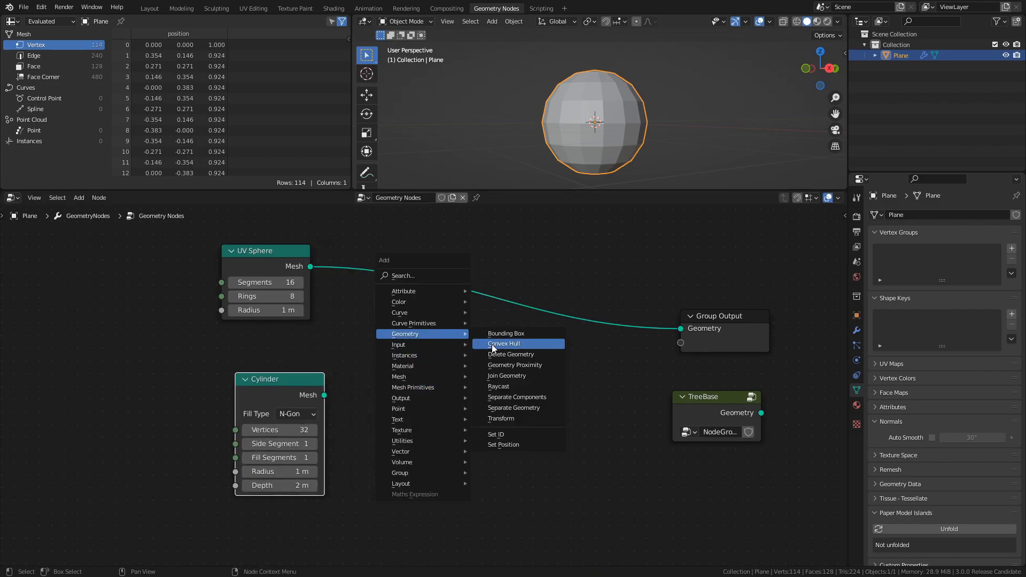
{"action": "left_click", "coordinate": [507, 375]}
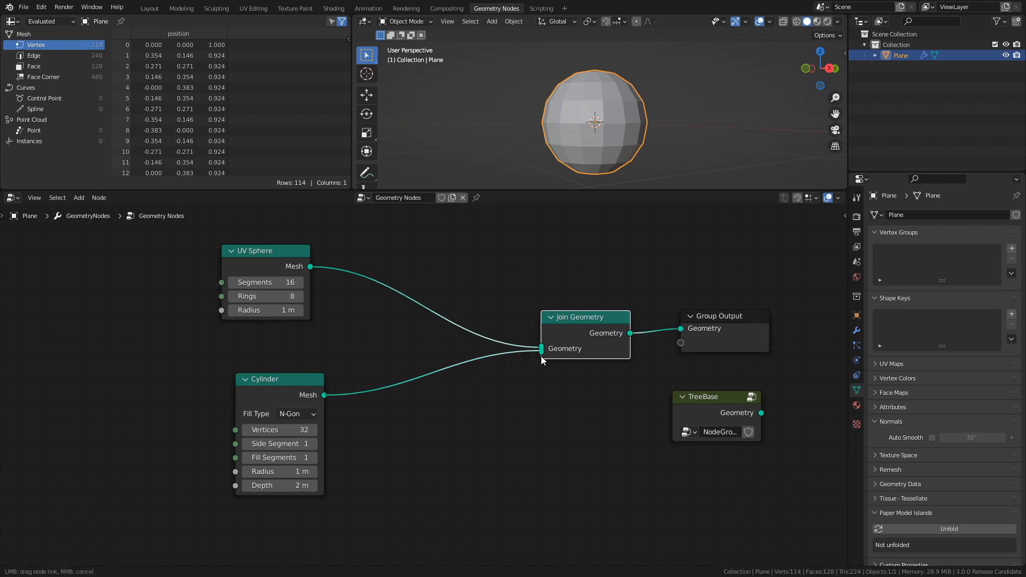
{"action": "left_click", "coordinate": [542, 348]}
{"action": "type", "text": "0.4"}
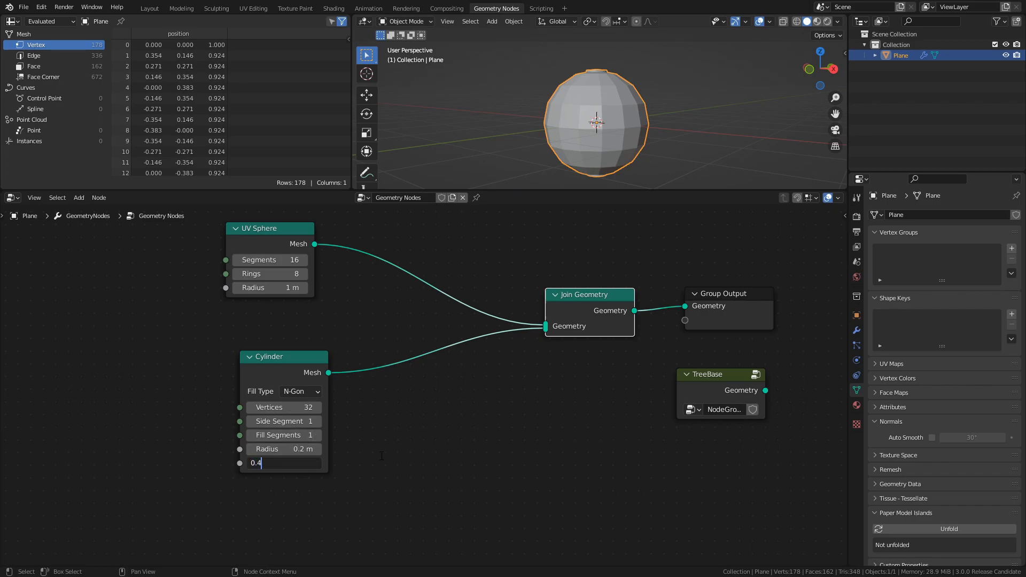
Set cylinder depth 0.4 m, translate it 1 m up in Z, and add a Set node.
{"action": "key", "text": "Return"}
{"action": "type", "text": "t"}
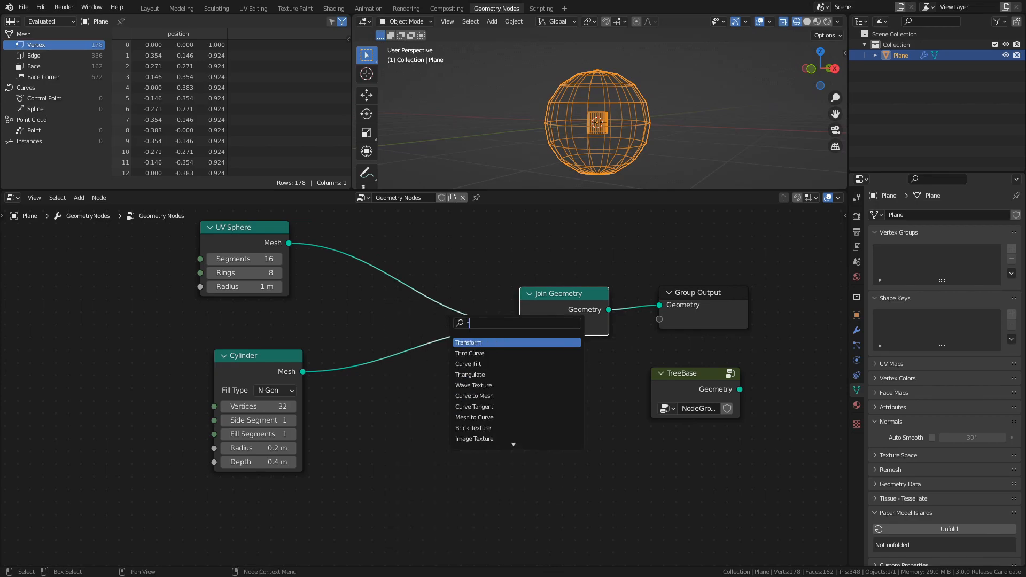
{"action": "left_click", "coordinate": [468, 342]}
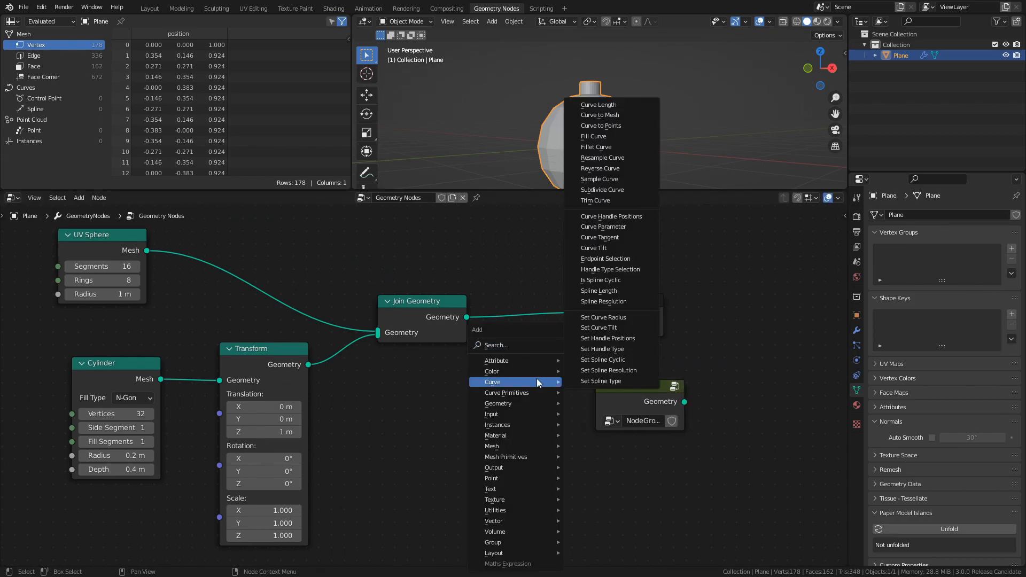
{"action": "type", "text": "set"}
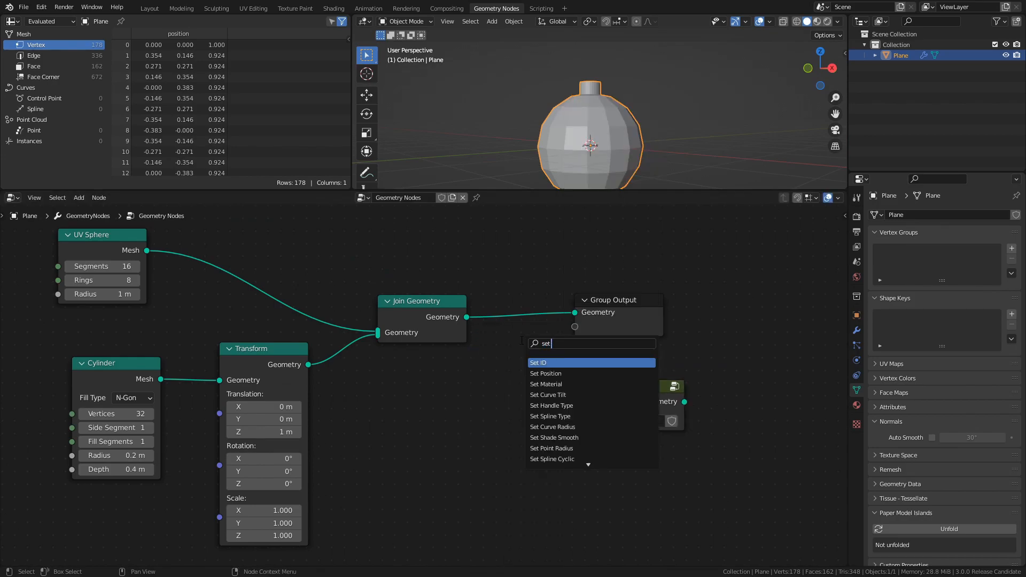
{"action": "left_click", "coordinate": [553, 438]}
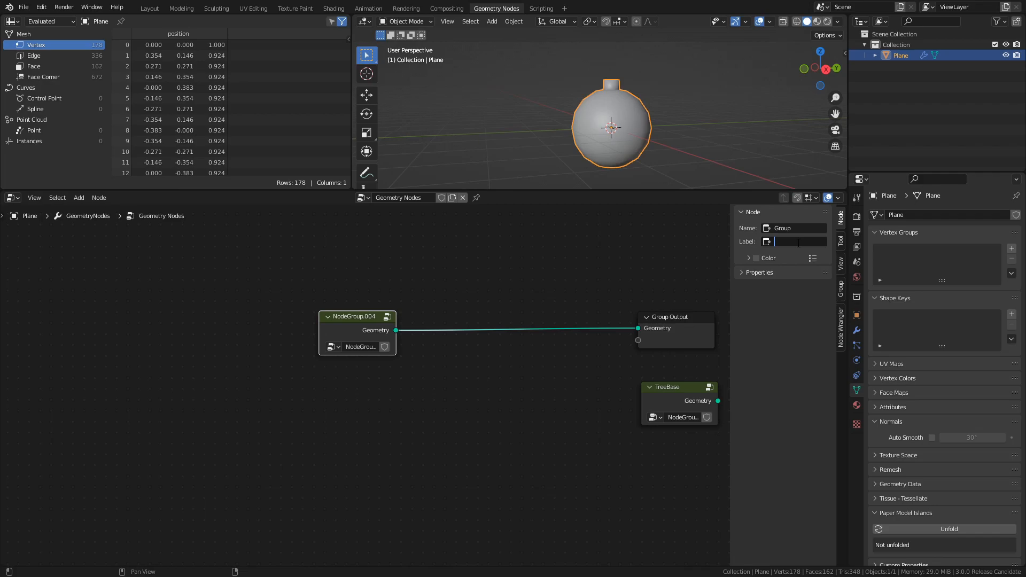
Label the new ornament node group TreeBall.
{"action": "type", "text": "TreeBall"}
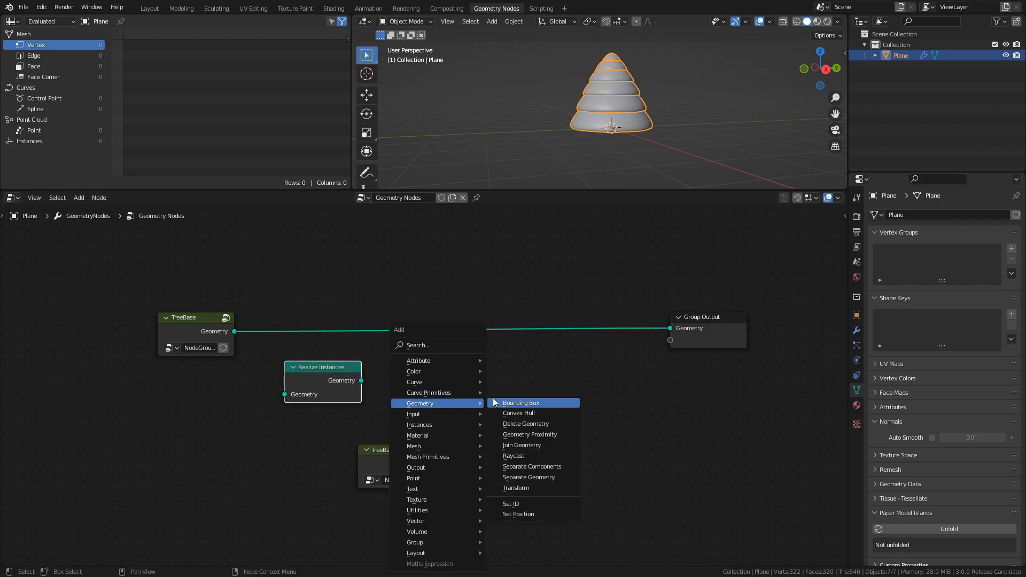
Add Join Geometry and Distribute Points on Faces to instance TreeBall over the tree base.
{"action": "left_click", "coordinate": [522, 445]}
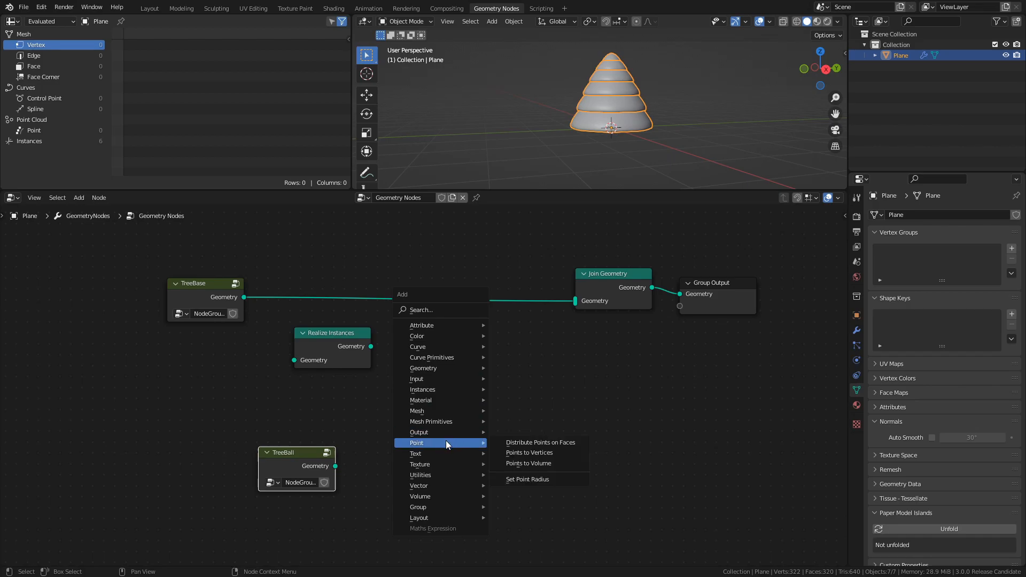
{"action": "left_click", "coordinate": [540, 442]}
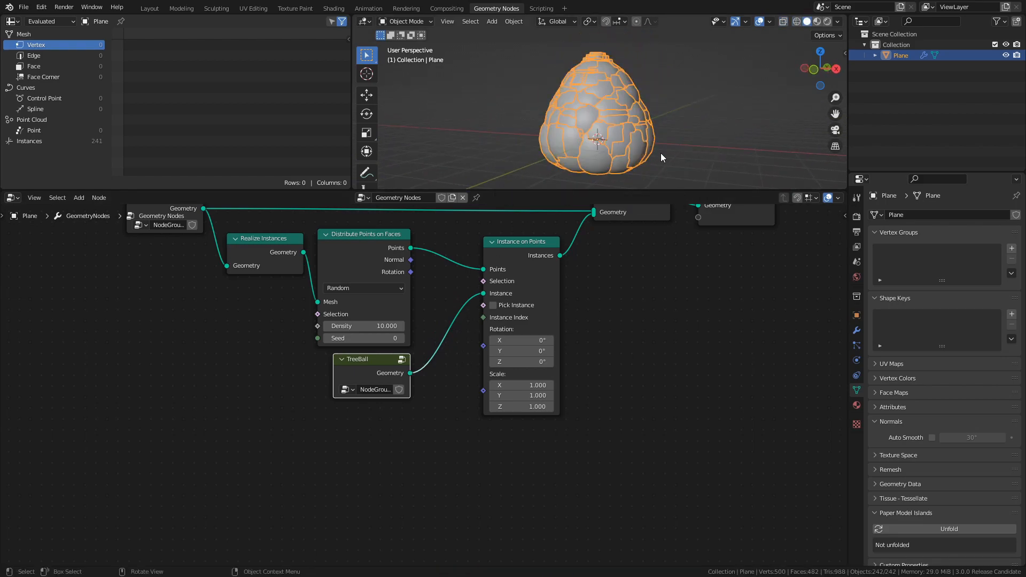
{"action": "double_click", "coordinate": [520, 385]}
{"action": "type", "text": "0.040"}
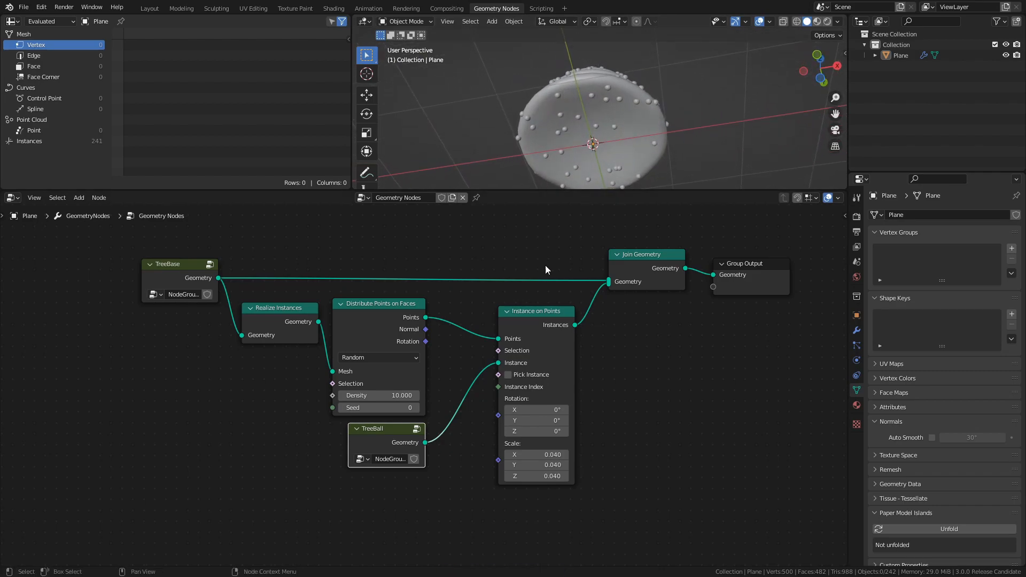
Set the instance scale to 0.04 on X, Y and Z and save.
{"action": "key", "text": "ctrl+s"}
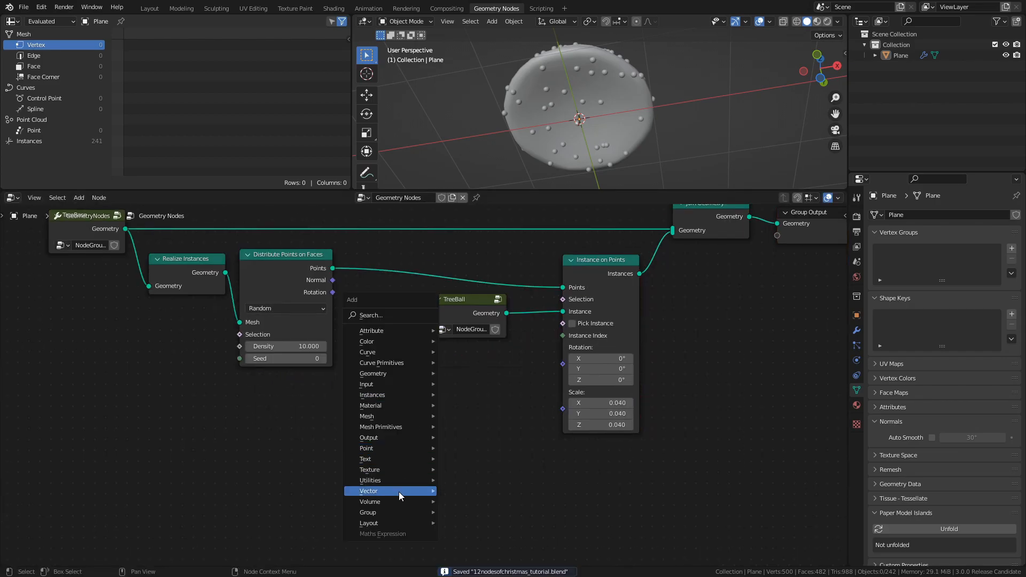
Split the normal with Separate XYZ and keep points where Z is Greater Than 0.
{"action": "left_click", "coordinate": [368, 491]}
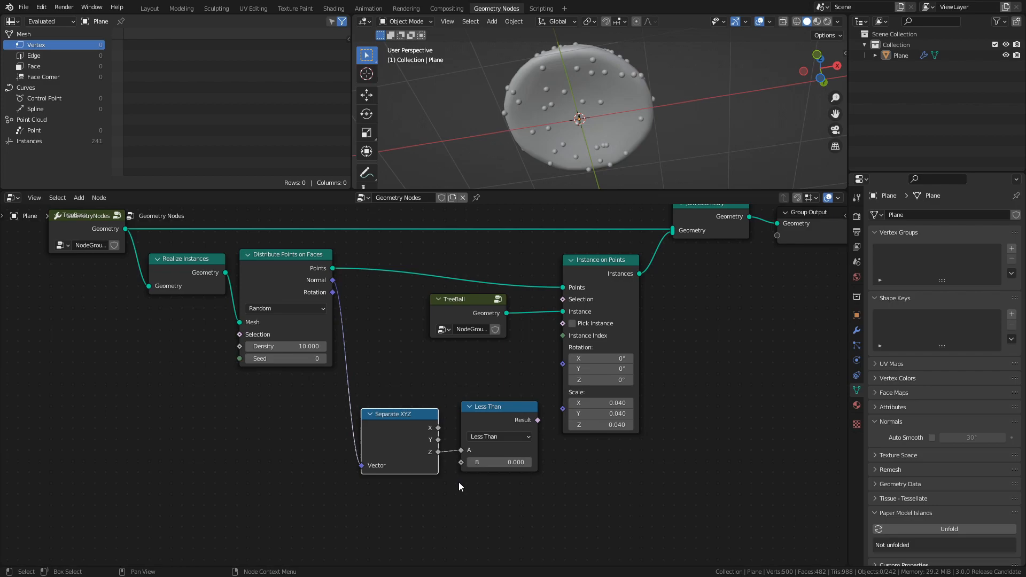
{"action": "left_click", "coordinate": [496, 436]}
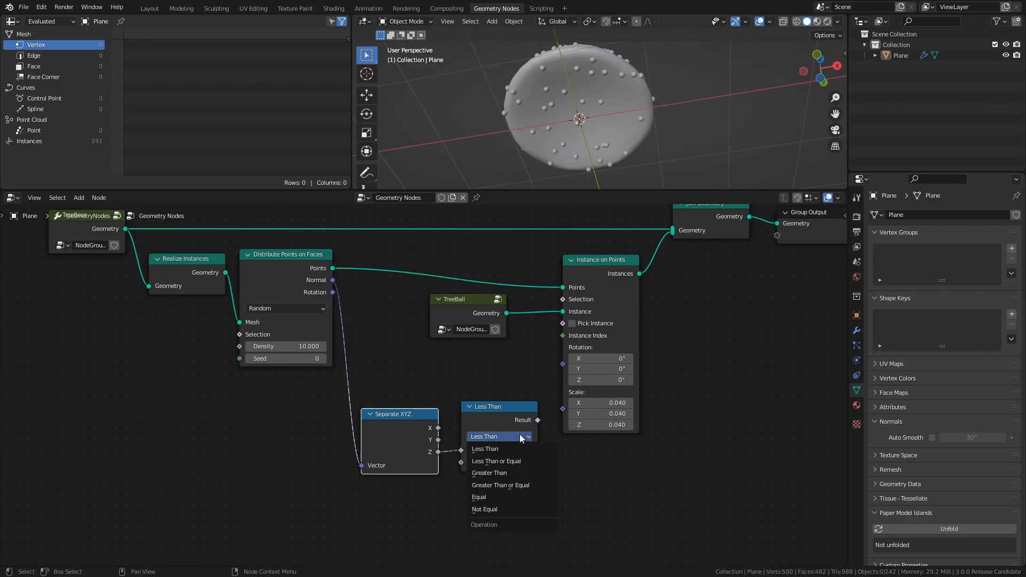
{"action": "left_click", "coordinate": [489, 472]}
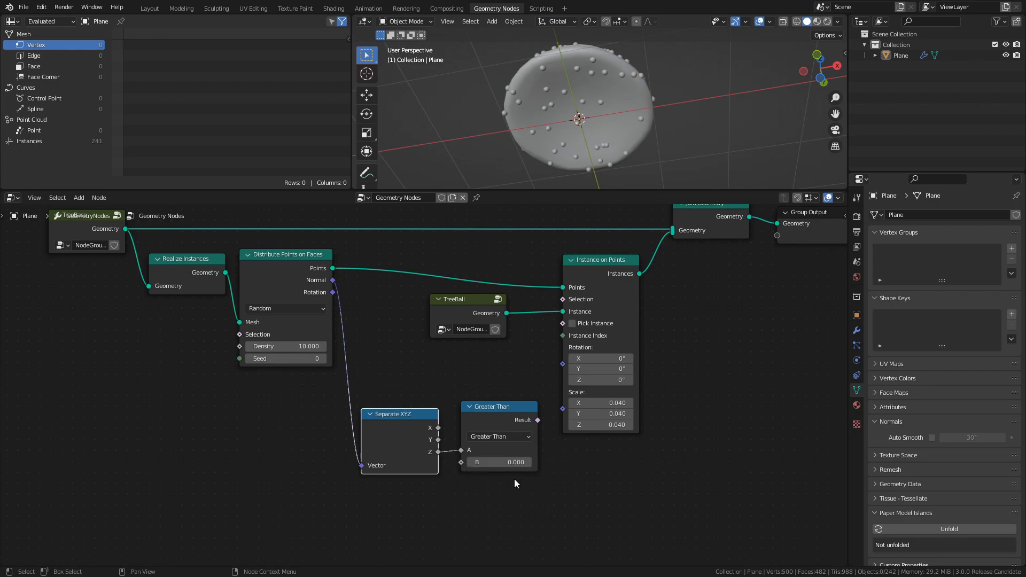
{"action": "mouse_move", "coordinate": [577, 452]}
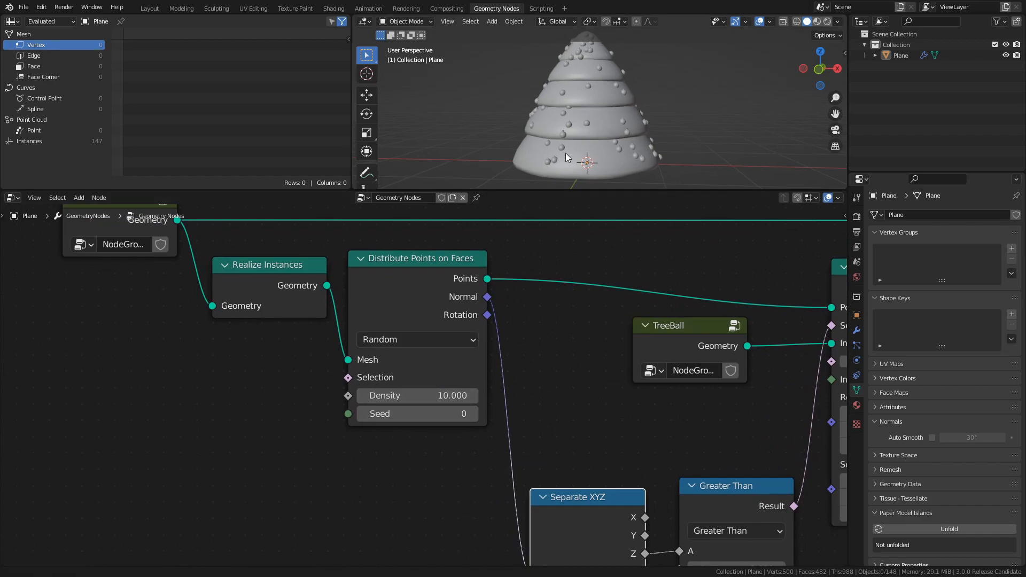
Switch Distribute Points on Faces from Random to Poisson Disk.
{"action": "left_click", "coordinate": [417, 338]}
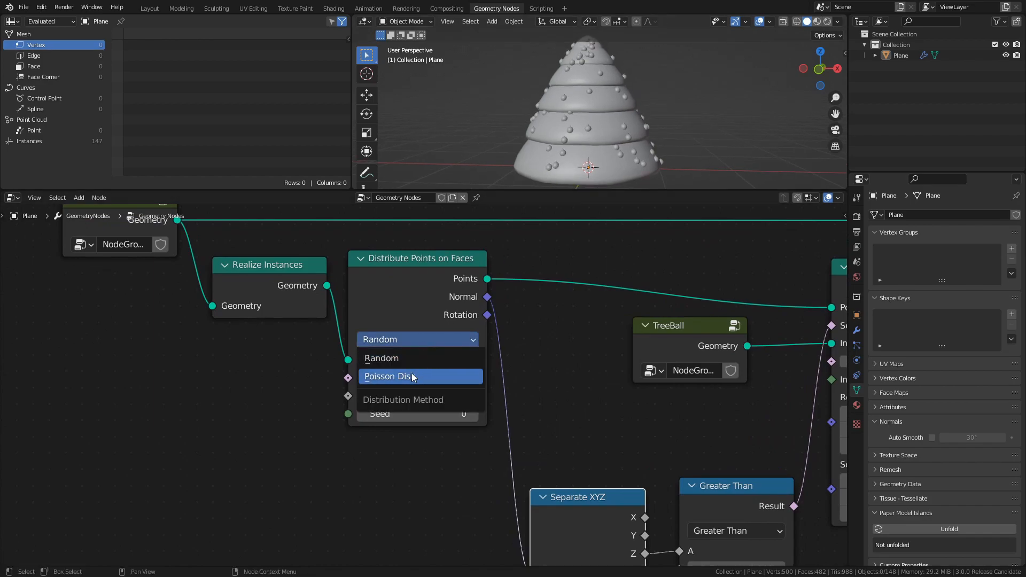
{"action": "left_click", "coordinate": [388, 376]}
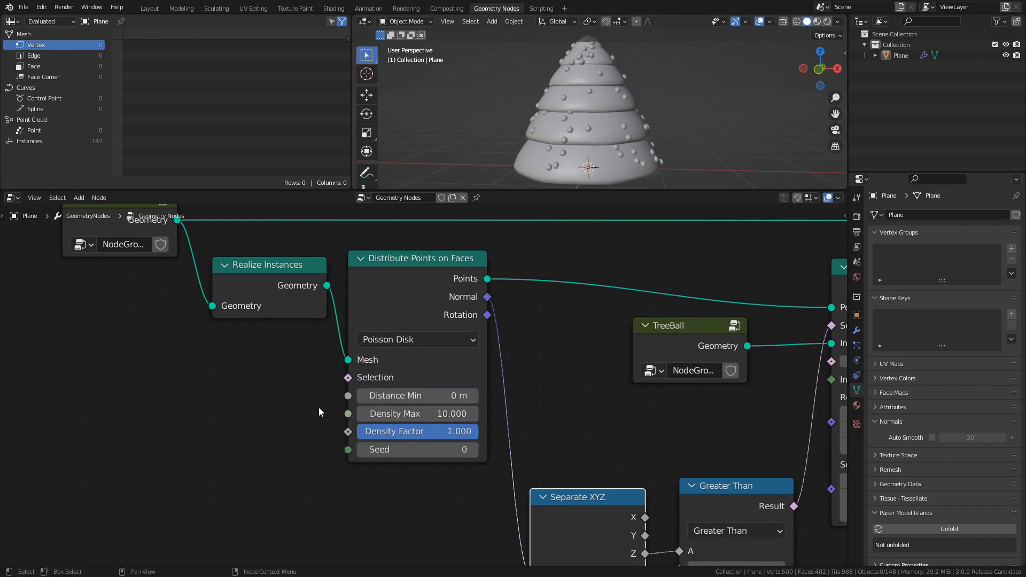